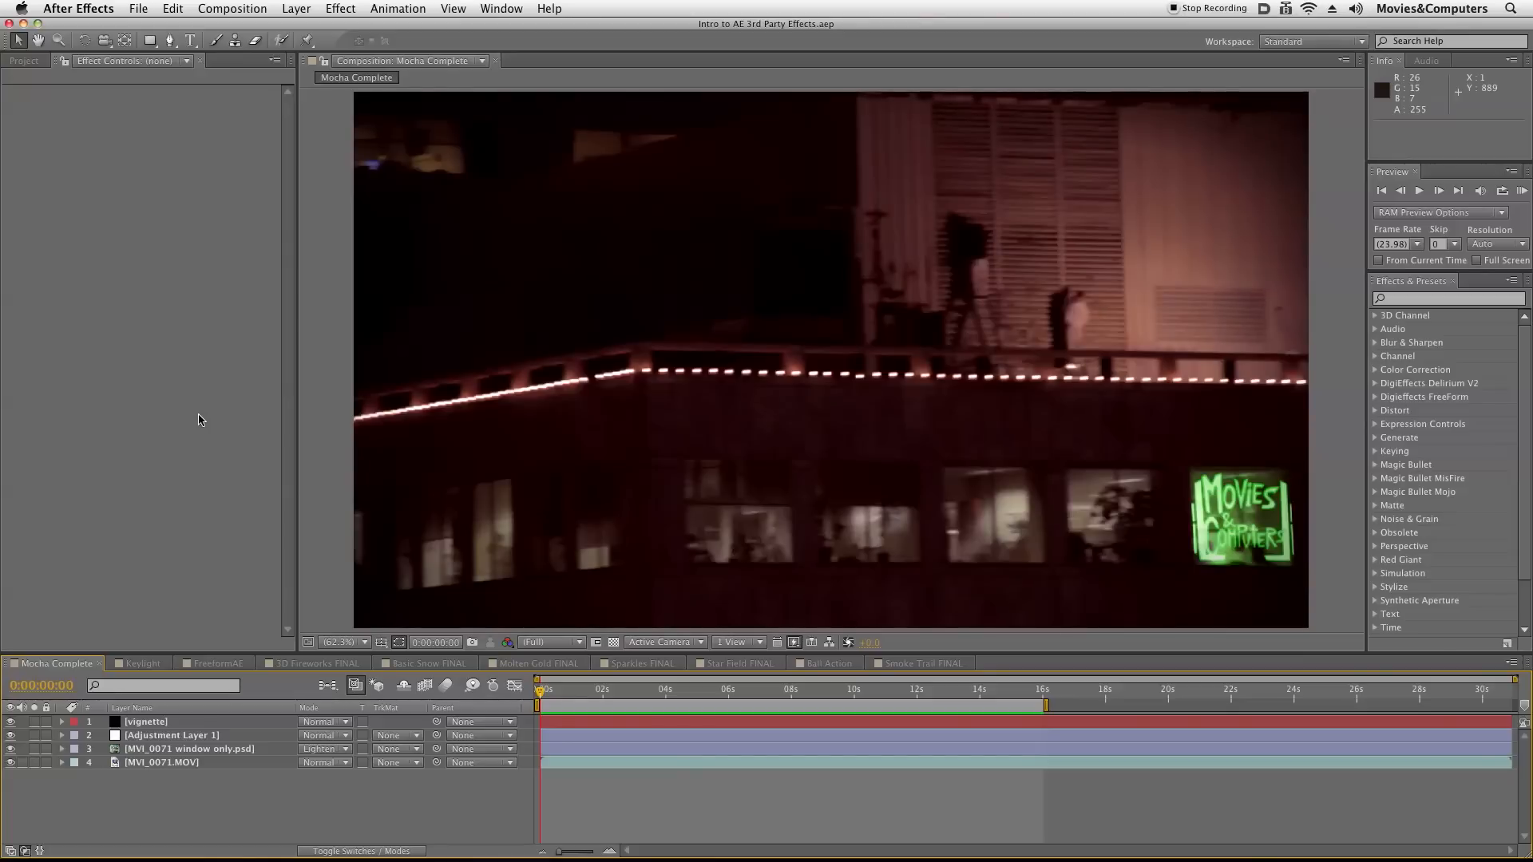
mouse_move(371, 293)
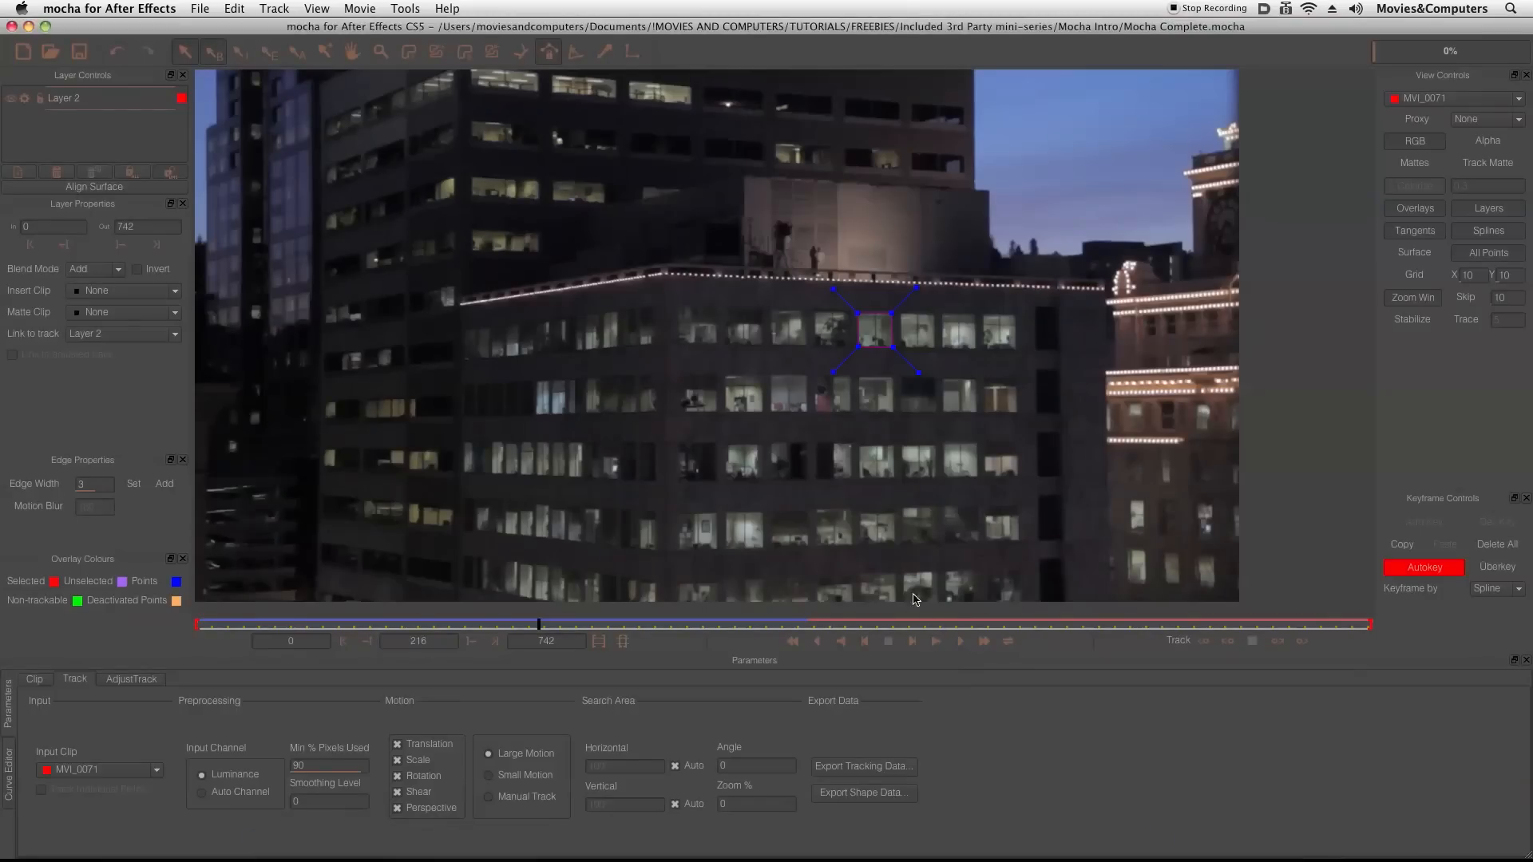
mouse_move(771, 520)
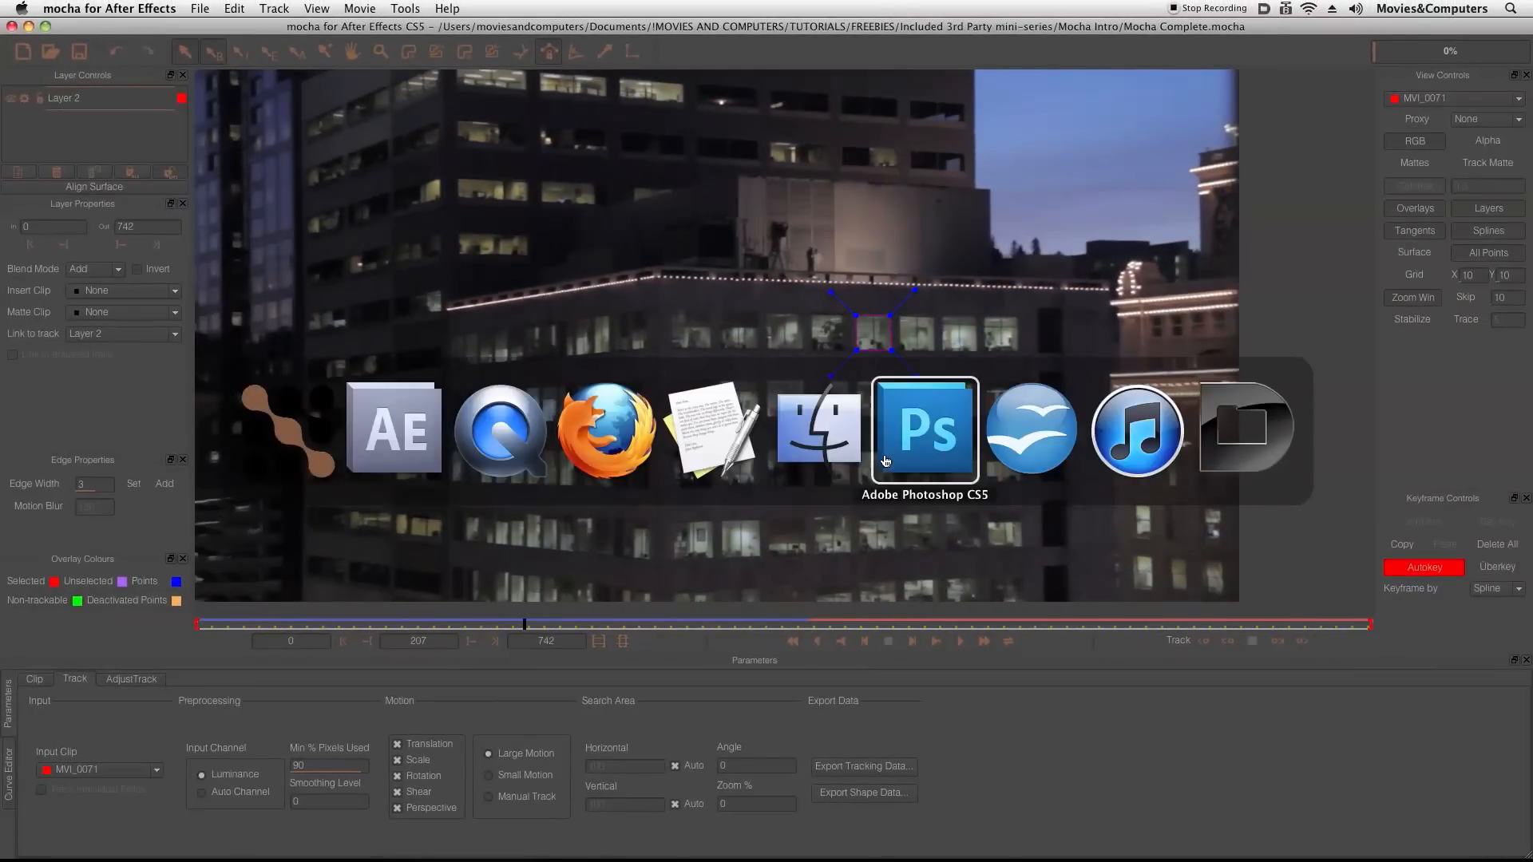
Bring up the glowing Movies & Computers logo PSD in Photoshop
click(922, 430)
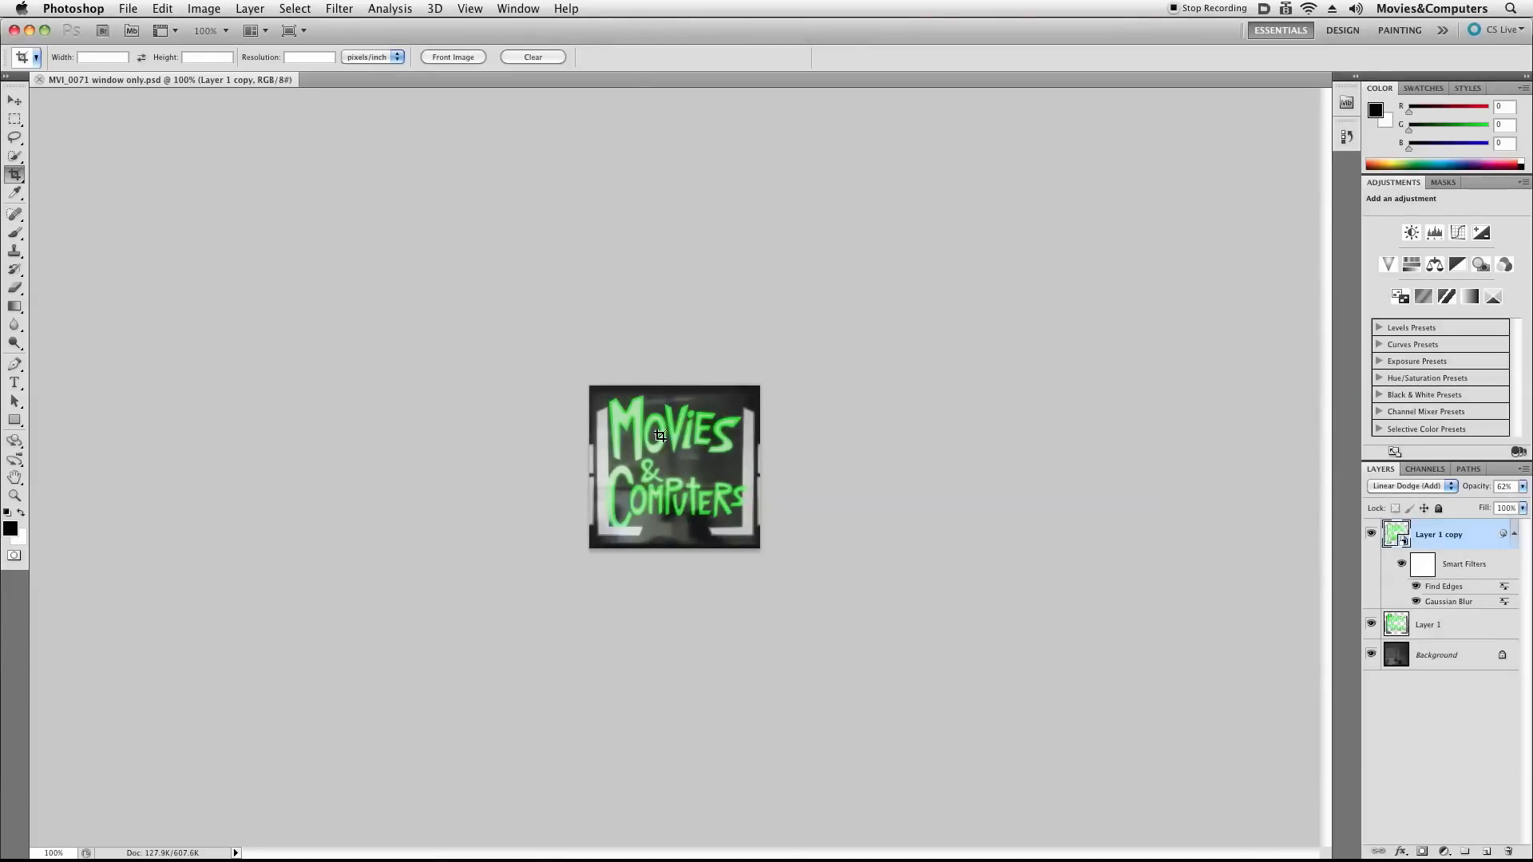
mouse_move(697, 500)
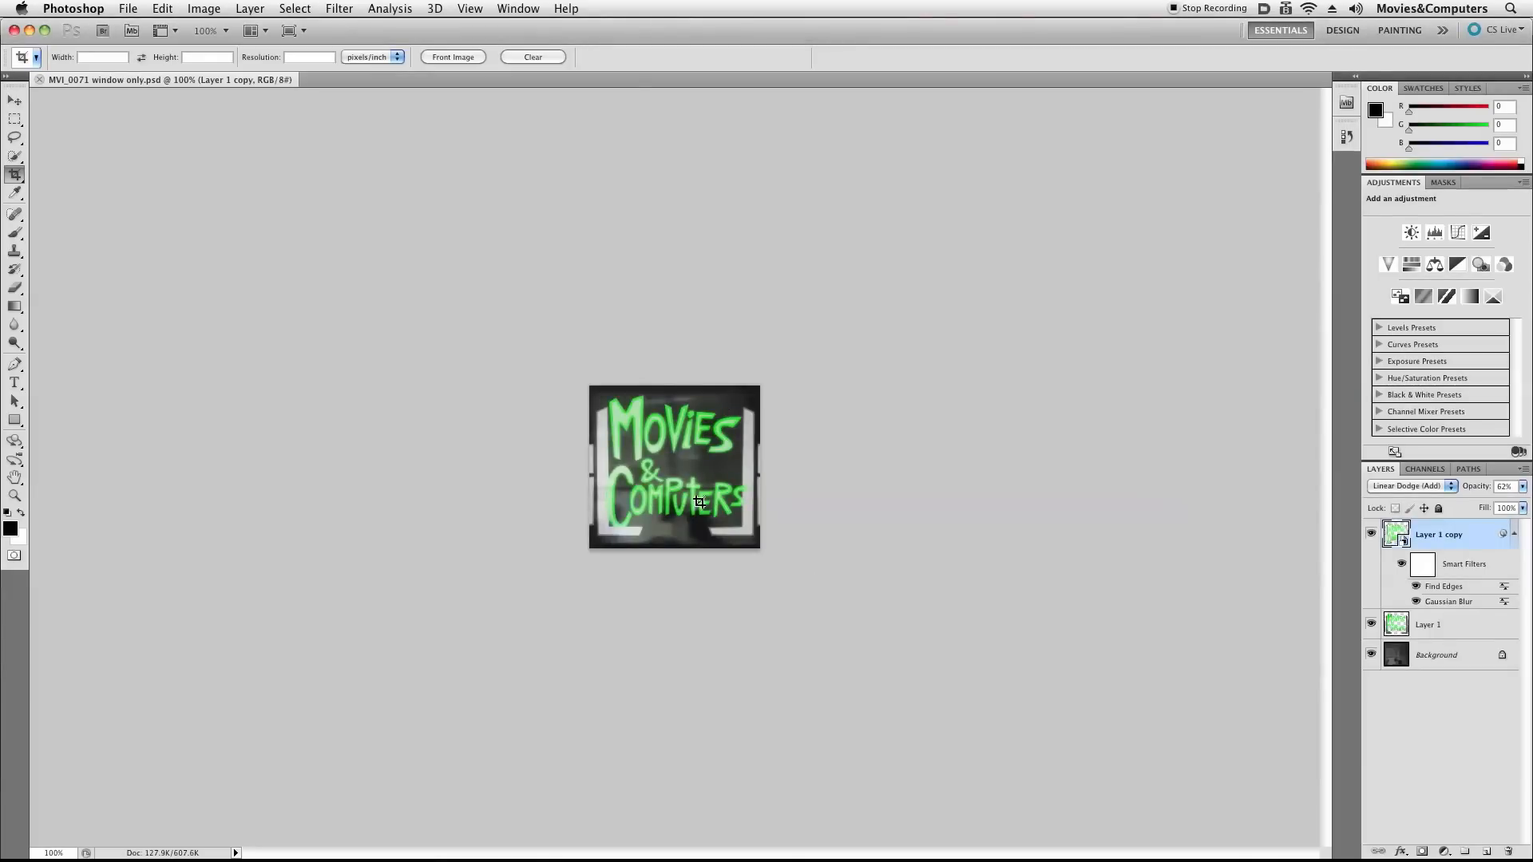
mouse_move(706, 512)
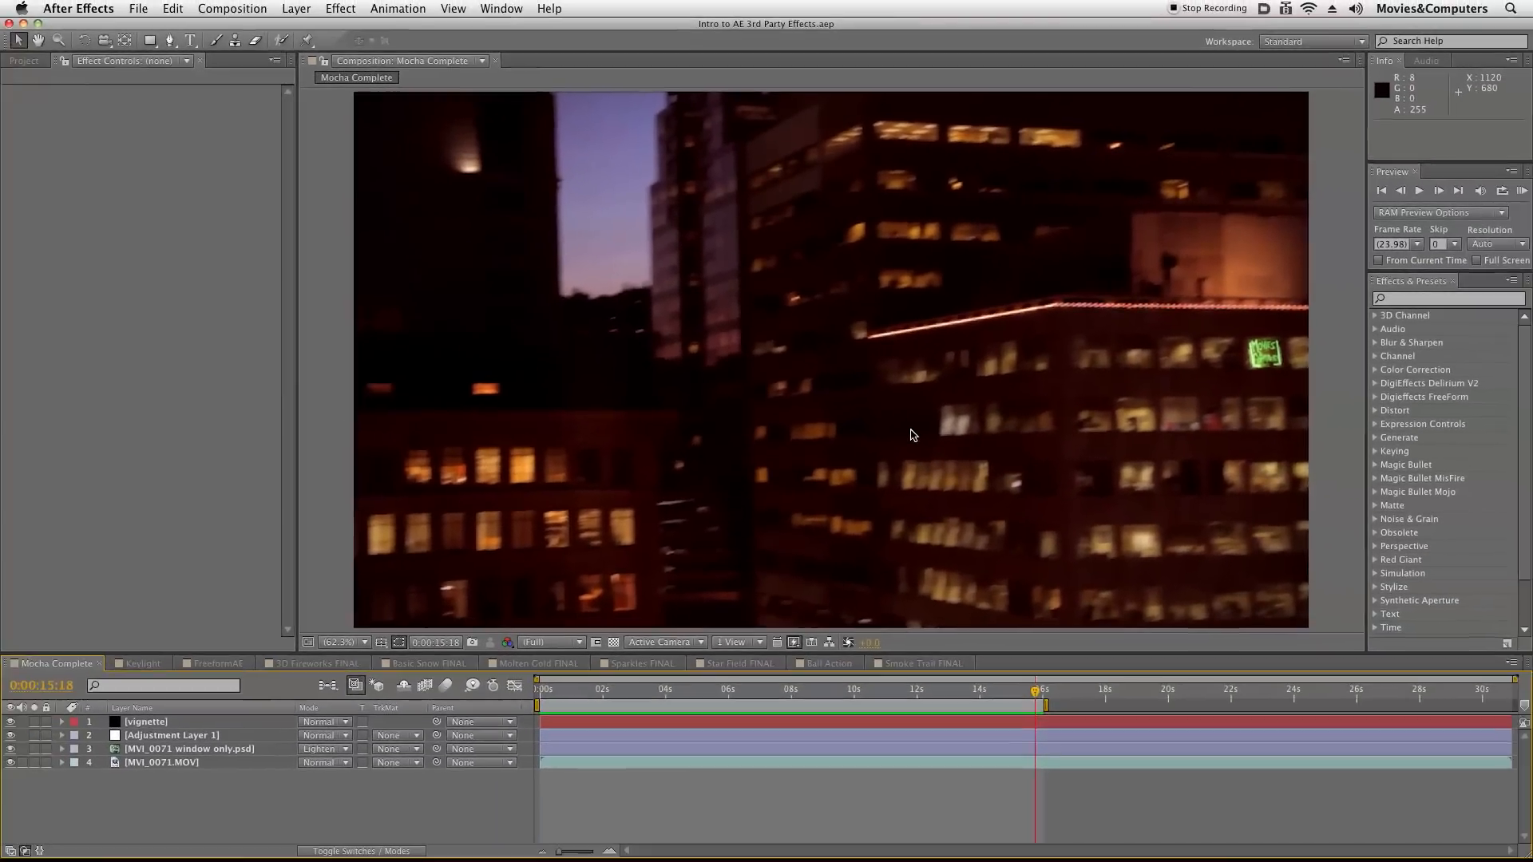
Open the basketball green-screen composition and search the effects for 'keylight'
click(145, 662)
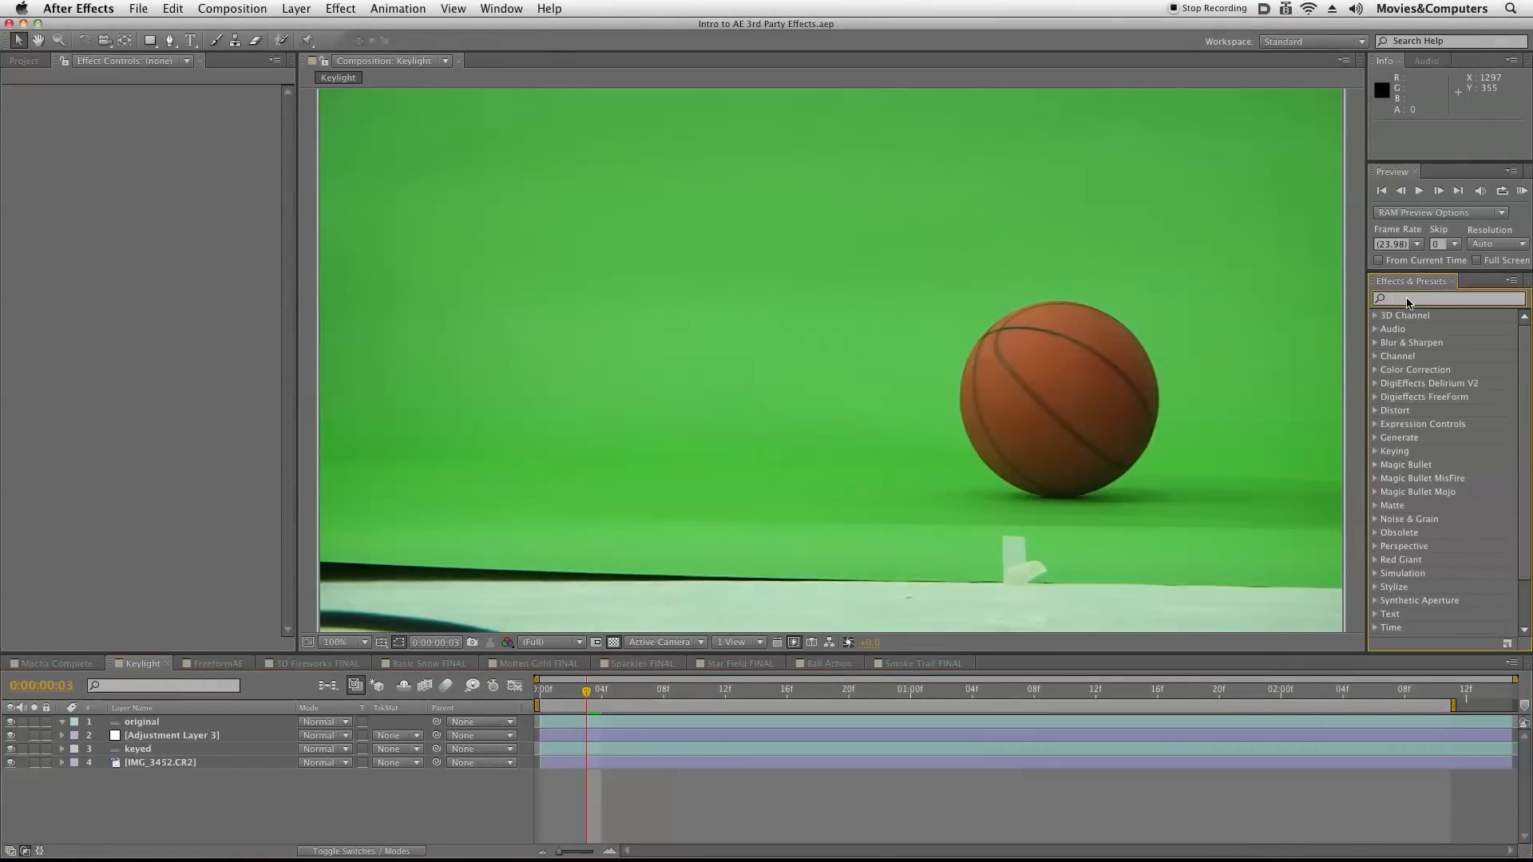
text(keylig)
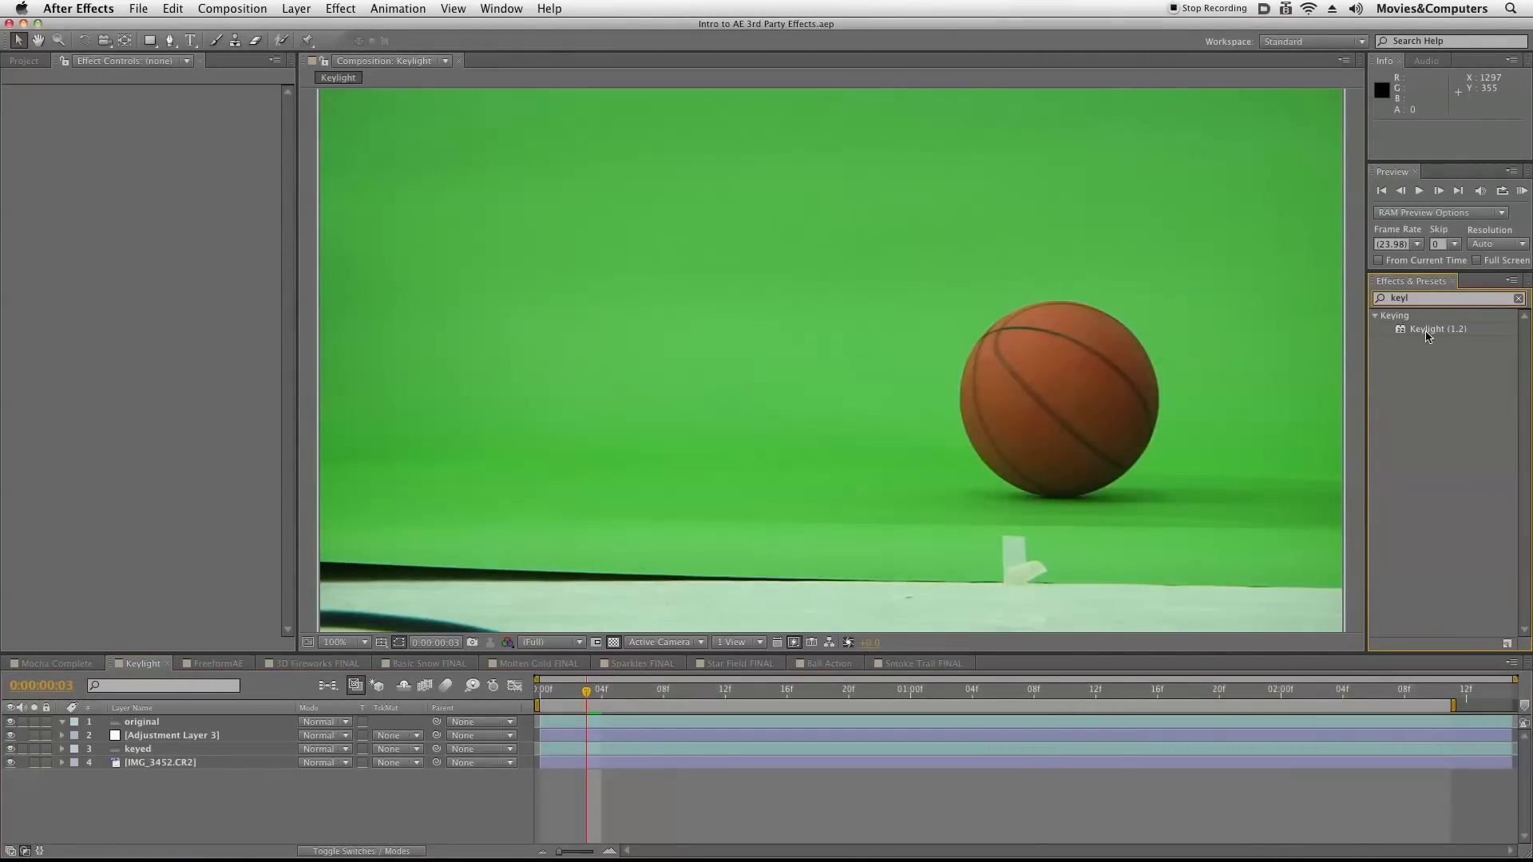
mouse_move(1014, 322)
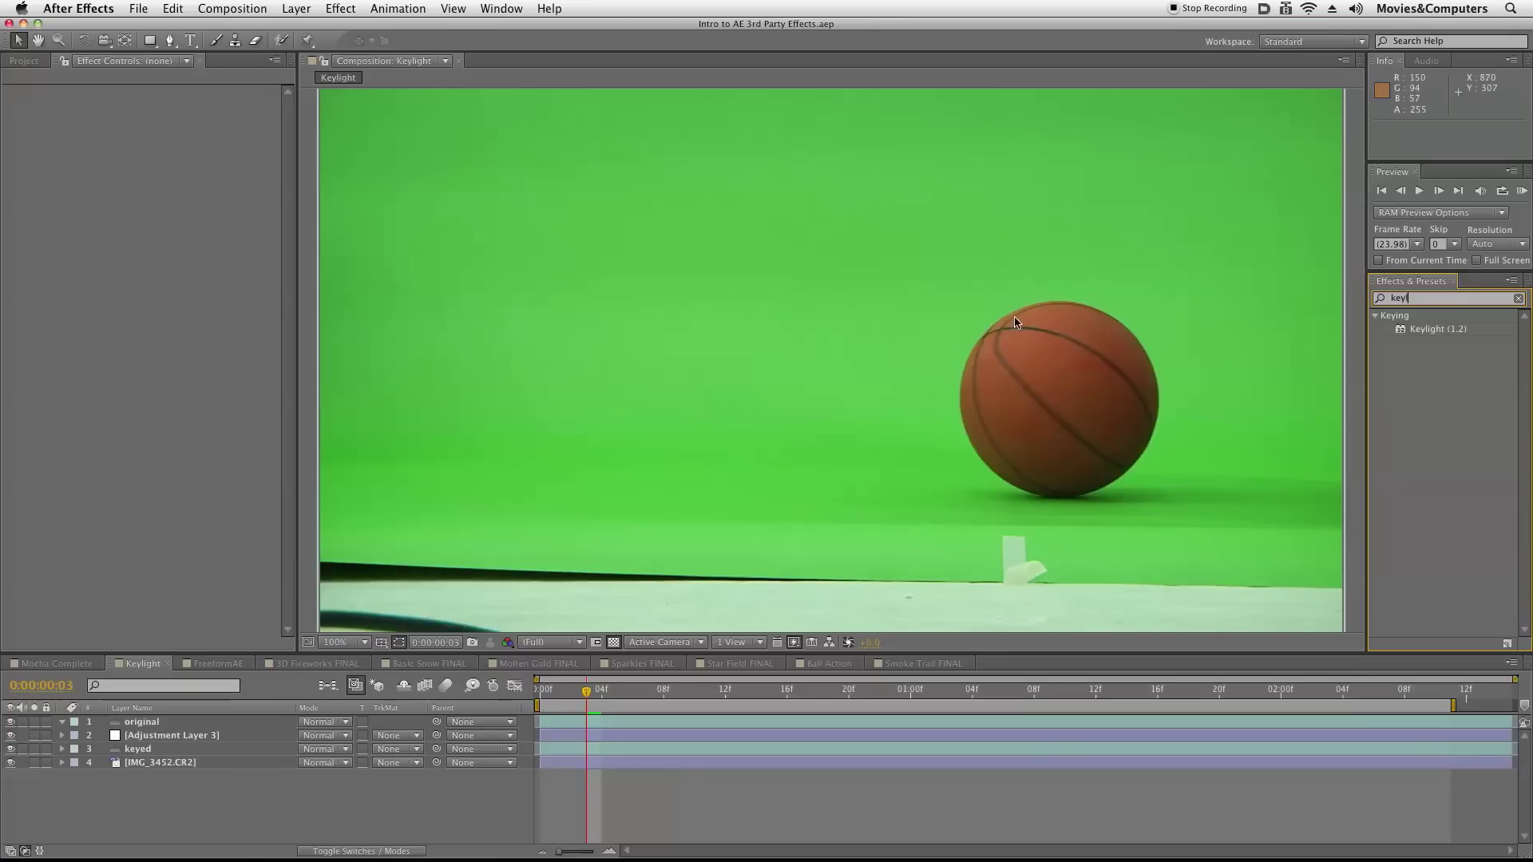
mouse_move(938, 448)
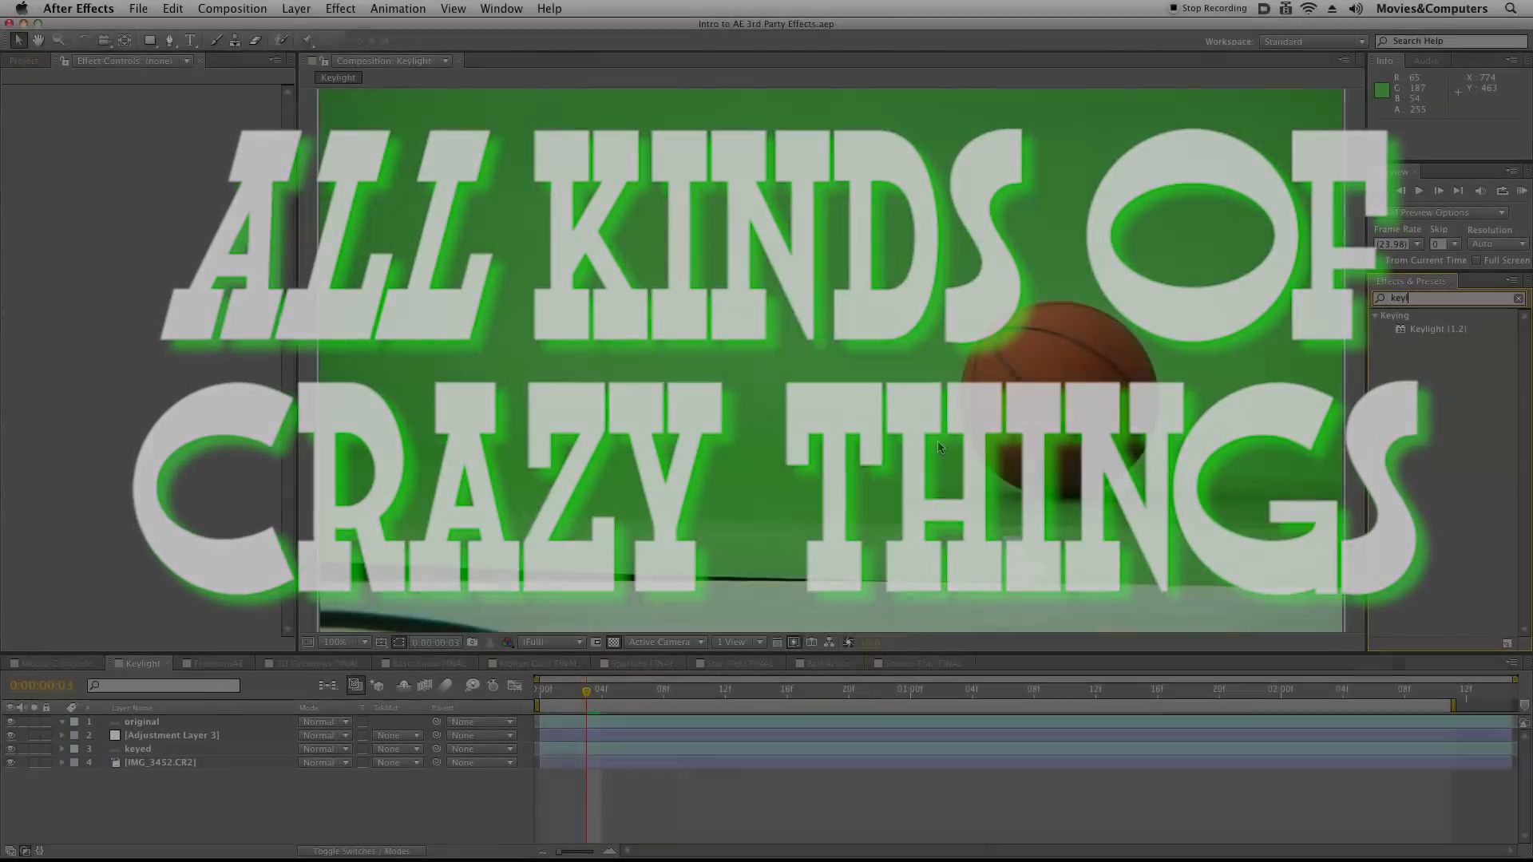
click(140, 722)
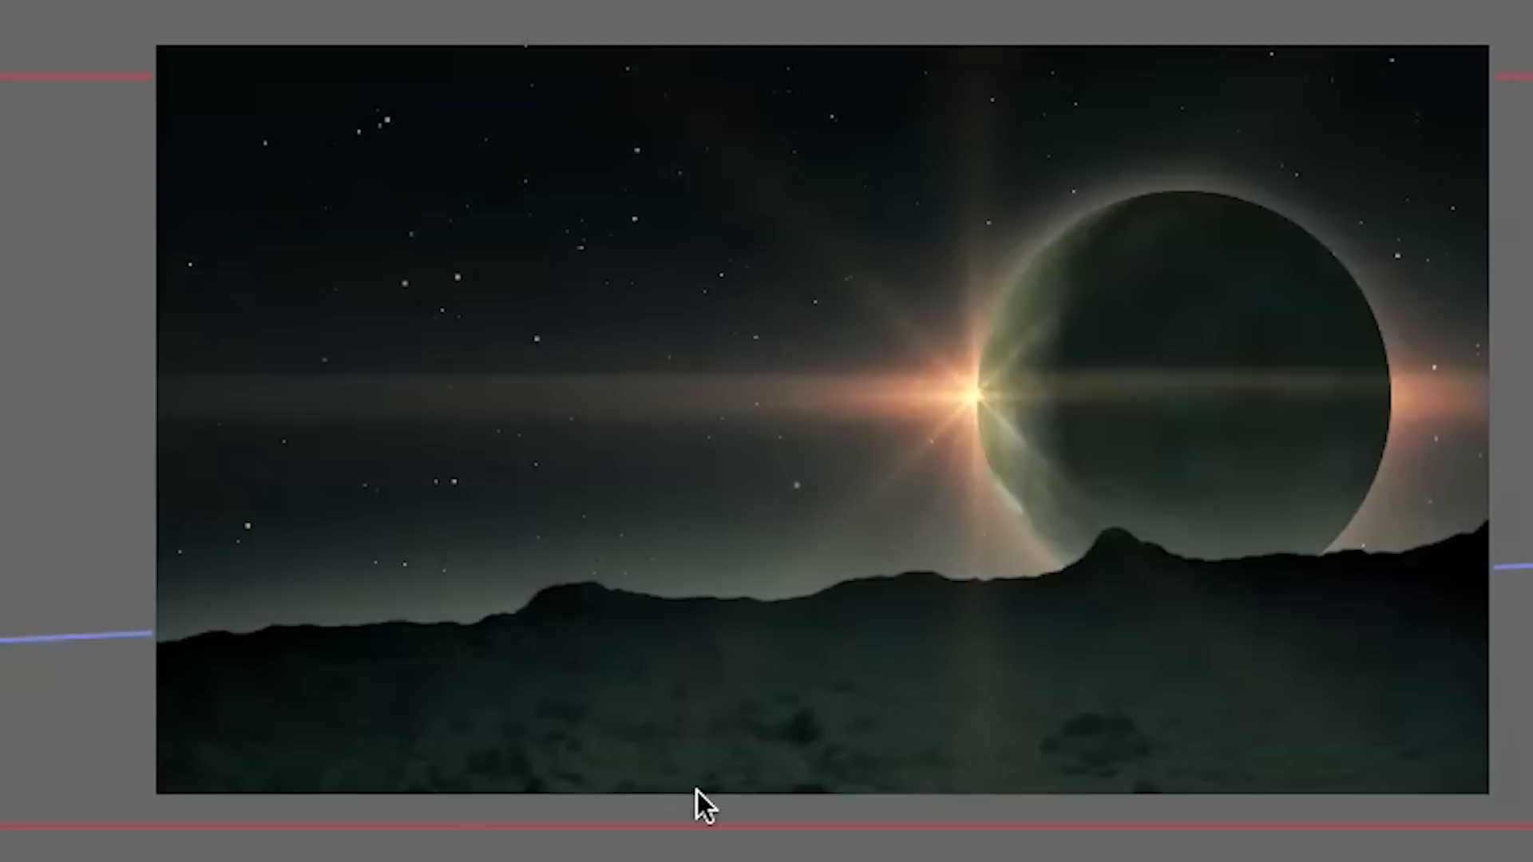
mouse_move(767, 737)
text(cc)
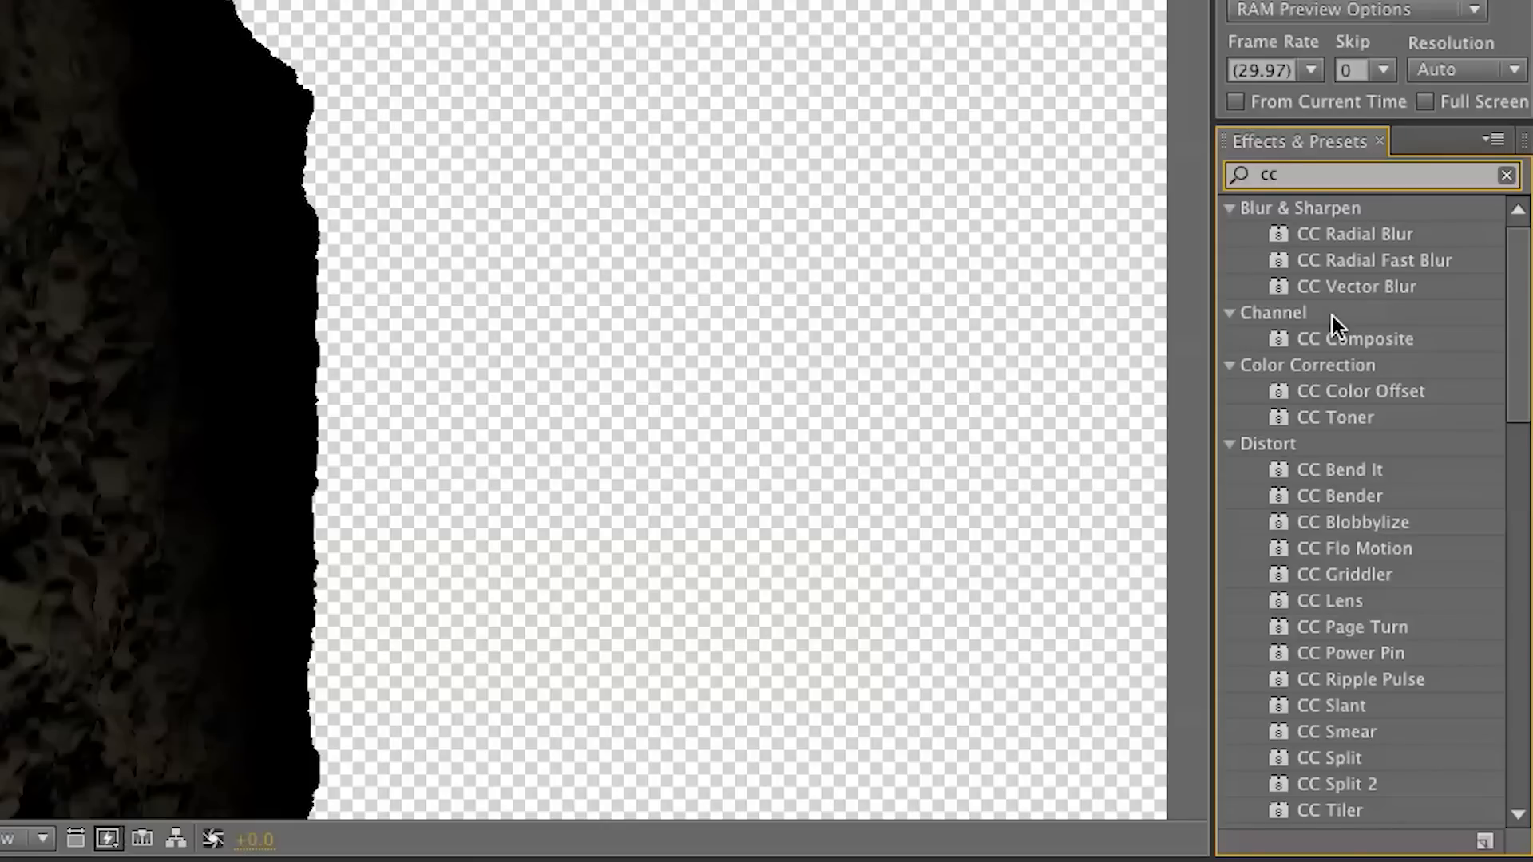
mouse_move(1442, 286)
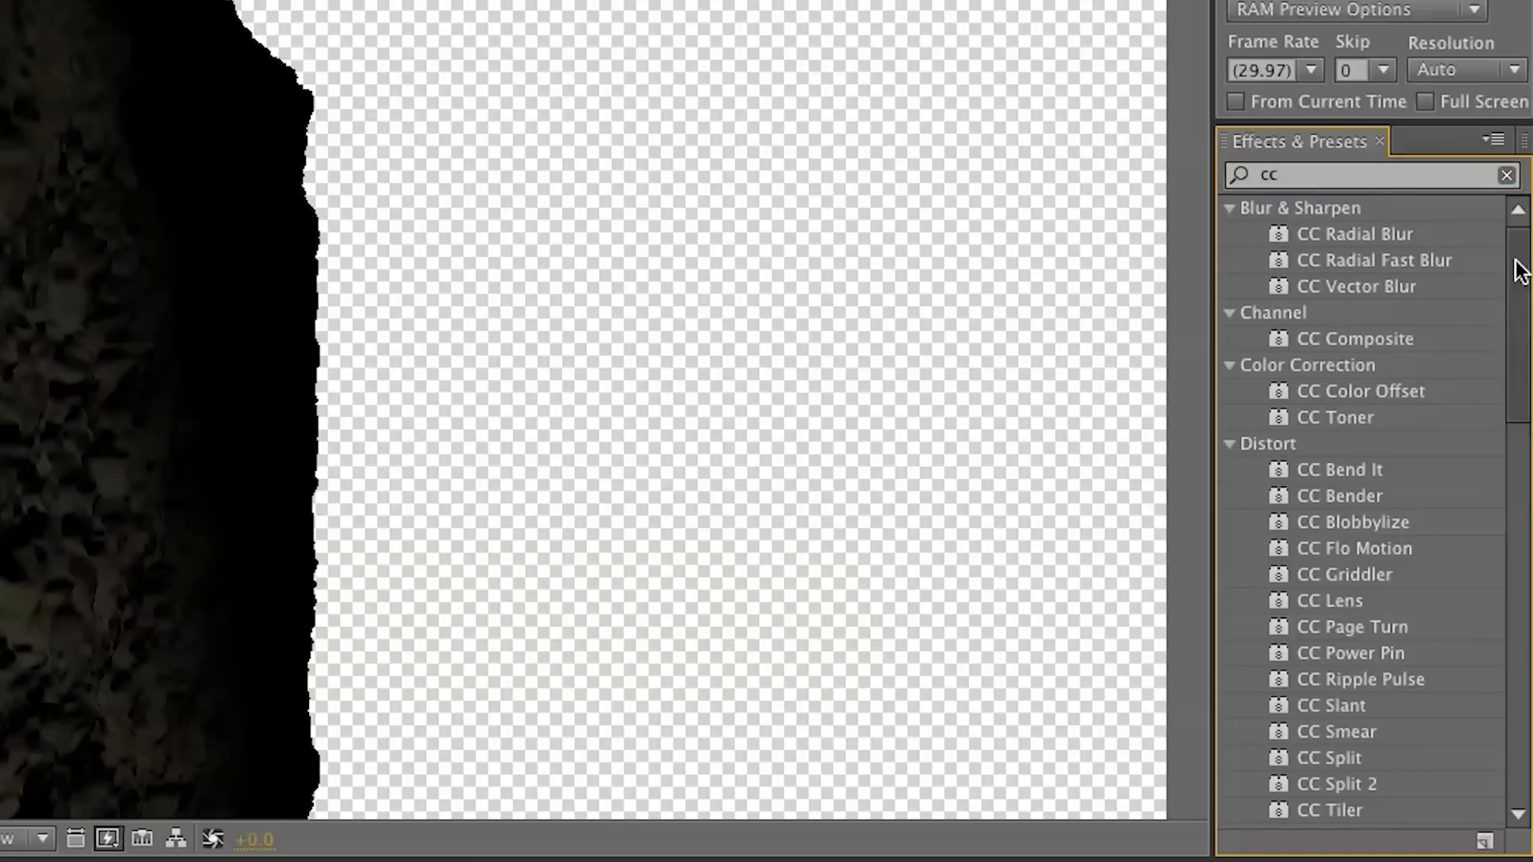
scroll(down, 3)
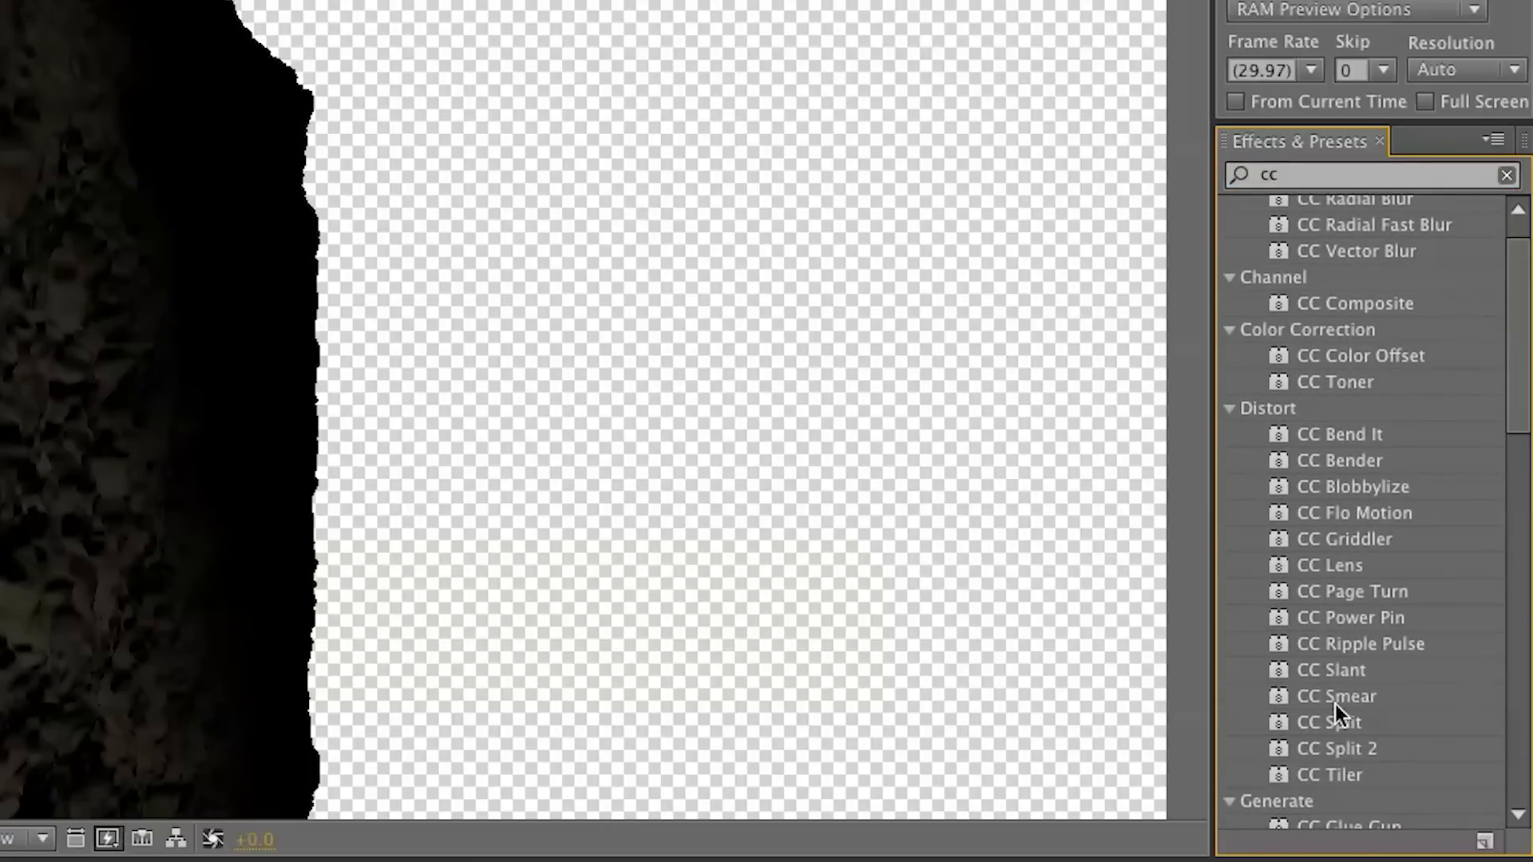
scroll(up, 3)
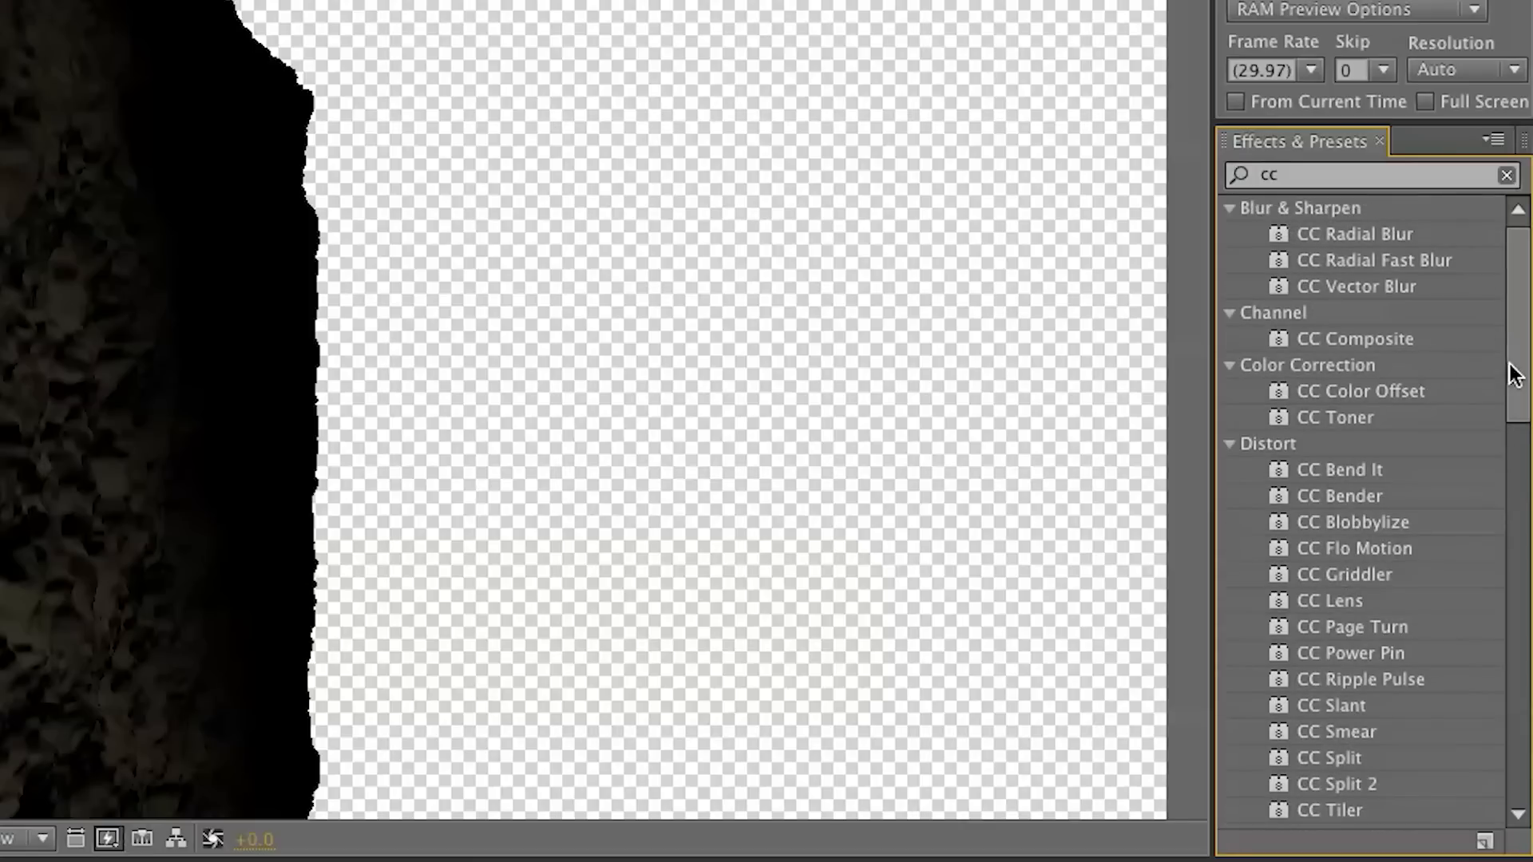
scroll(down, 3)
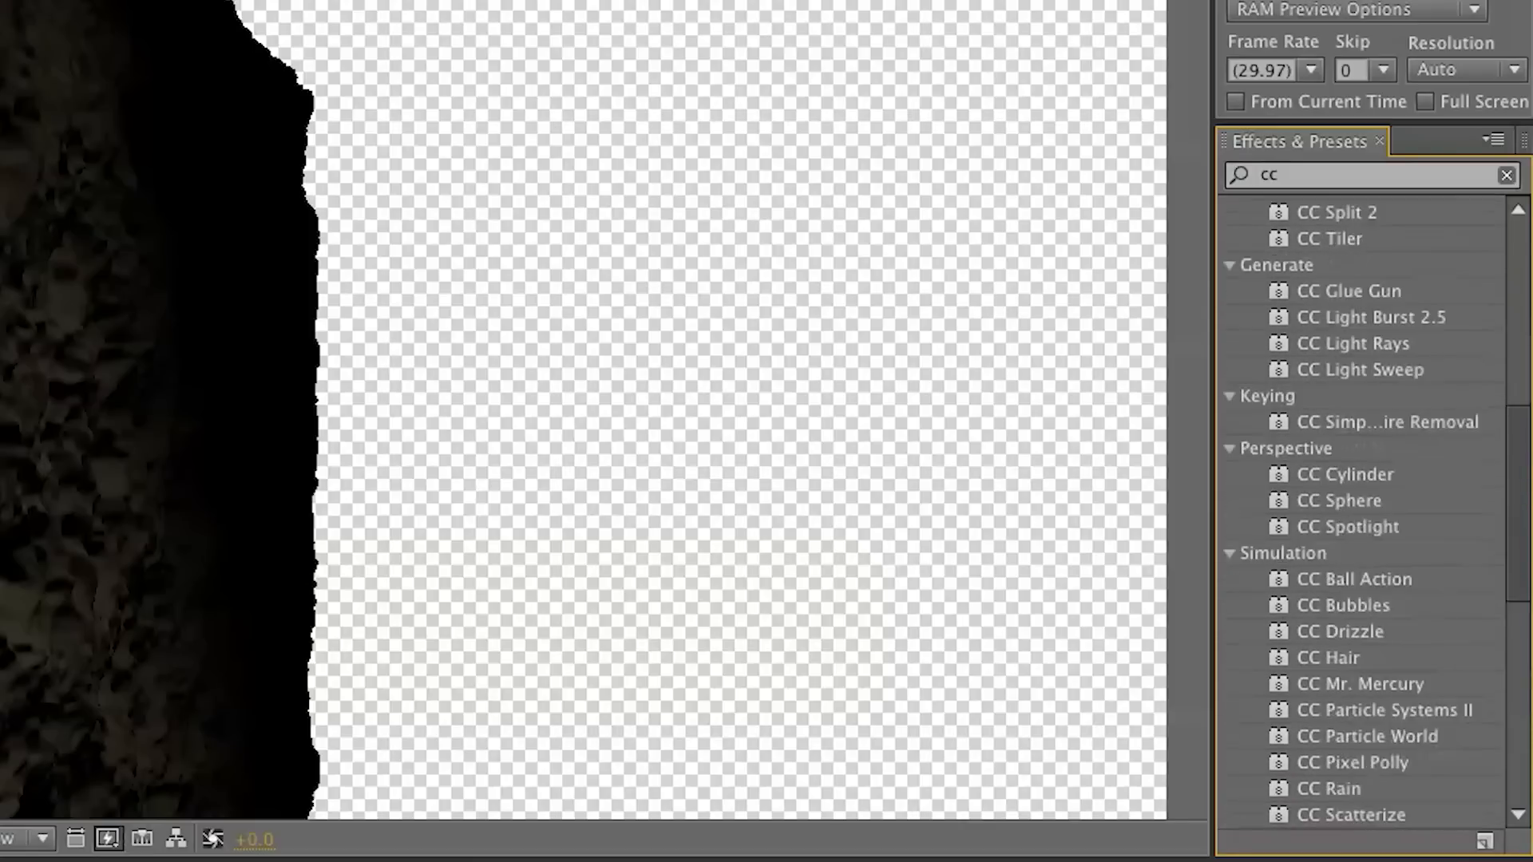
scroll(down, 3)
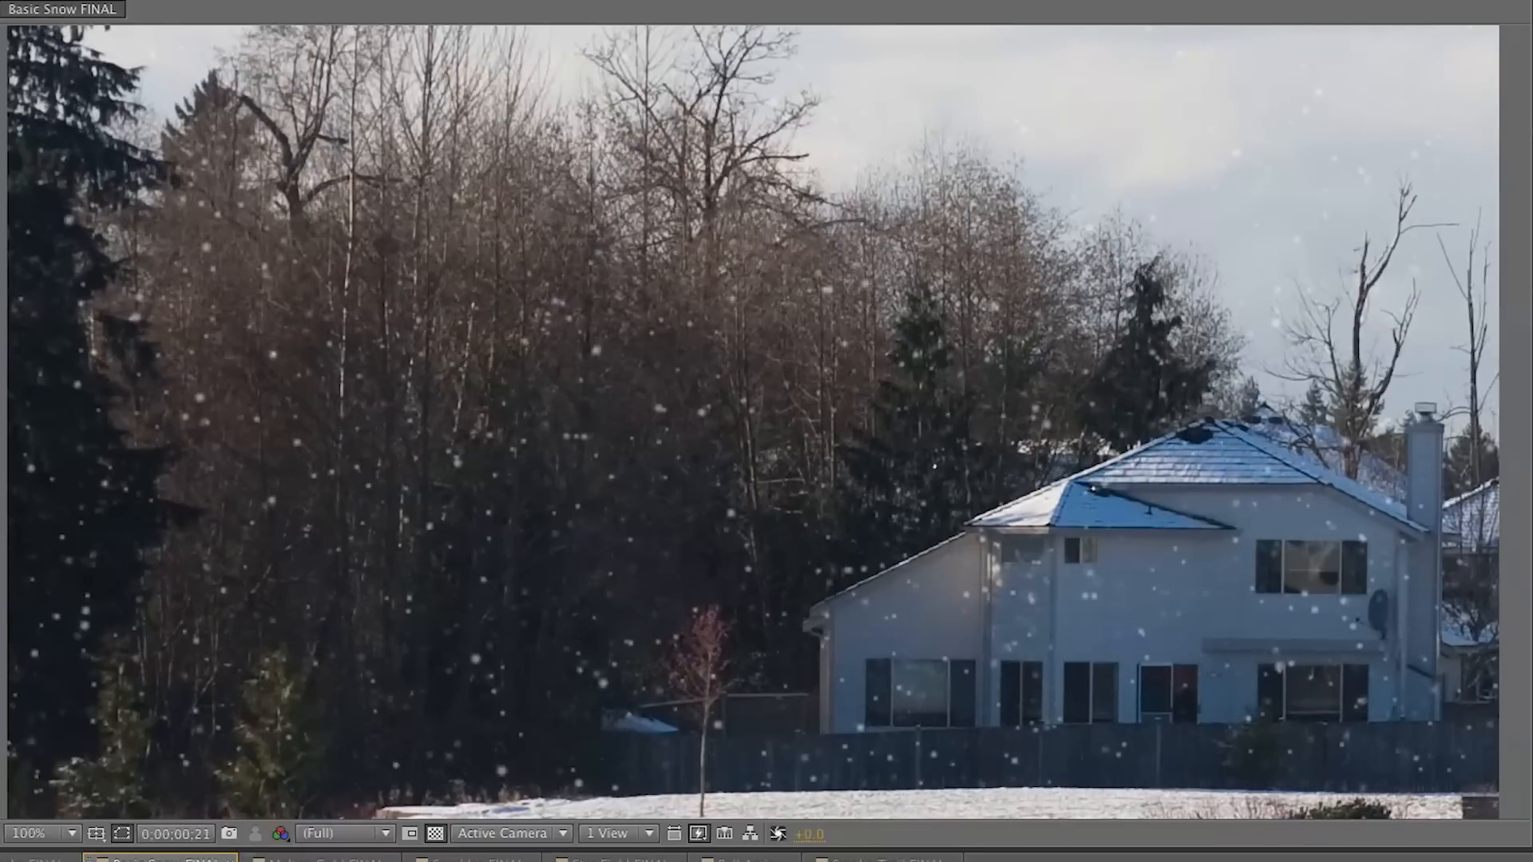
Preview the Molten Gold FINAL composition, then switch to Star Field FINAL
click(318, 858)
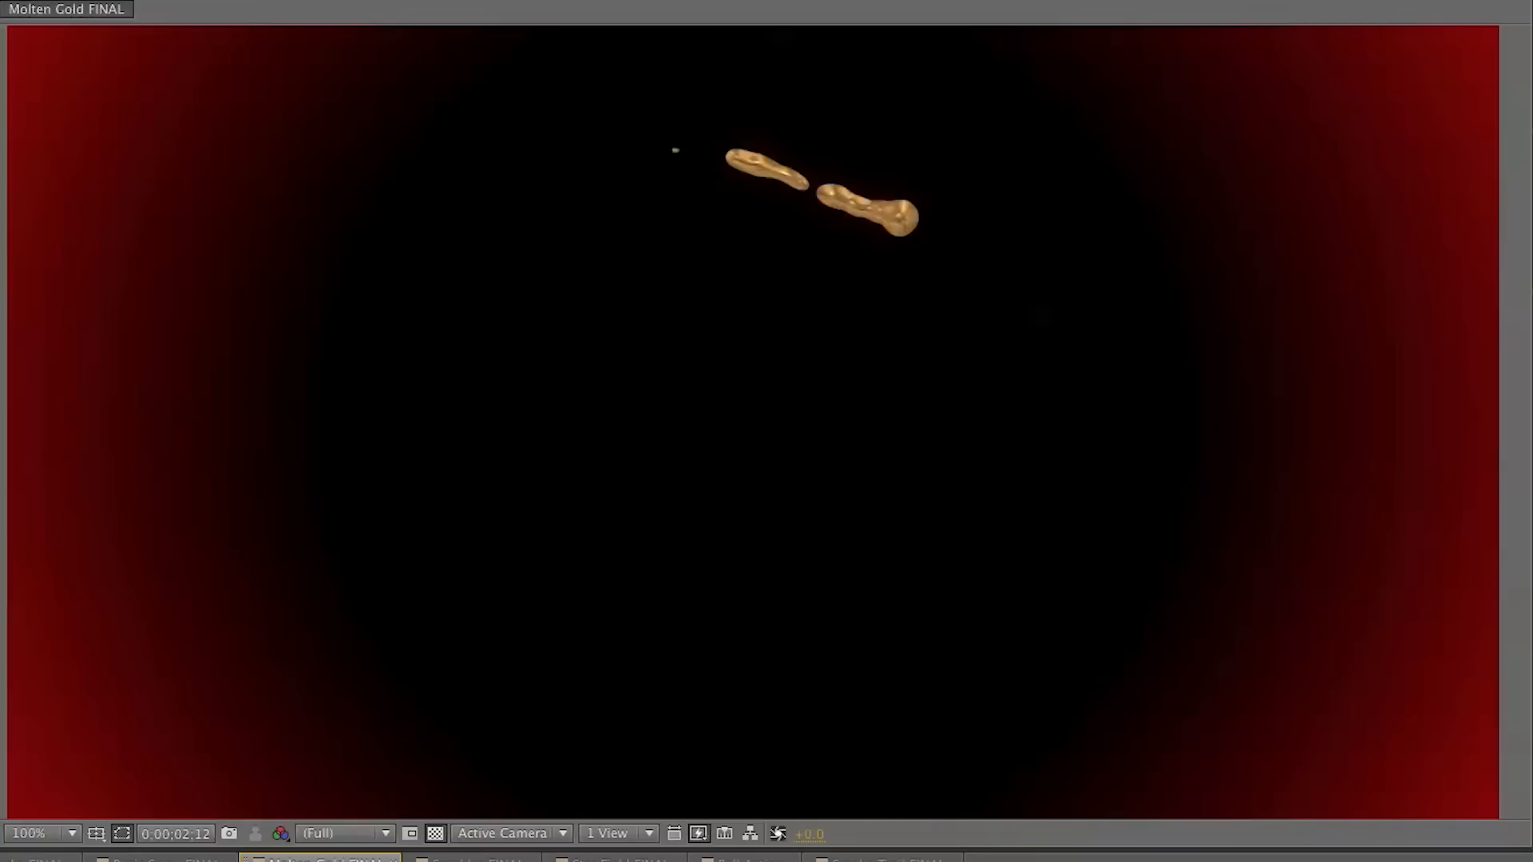
click(469, 858)
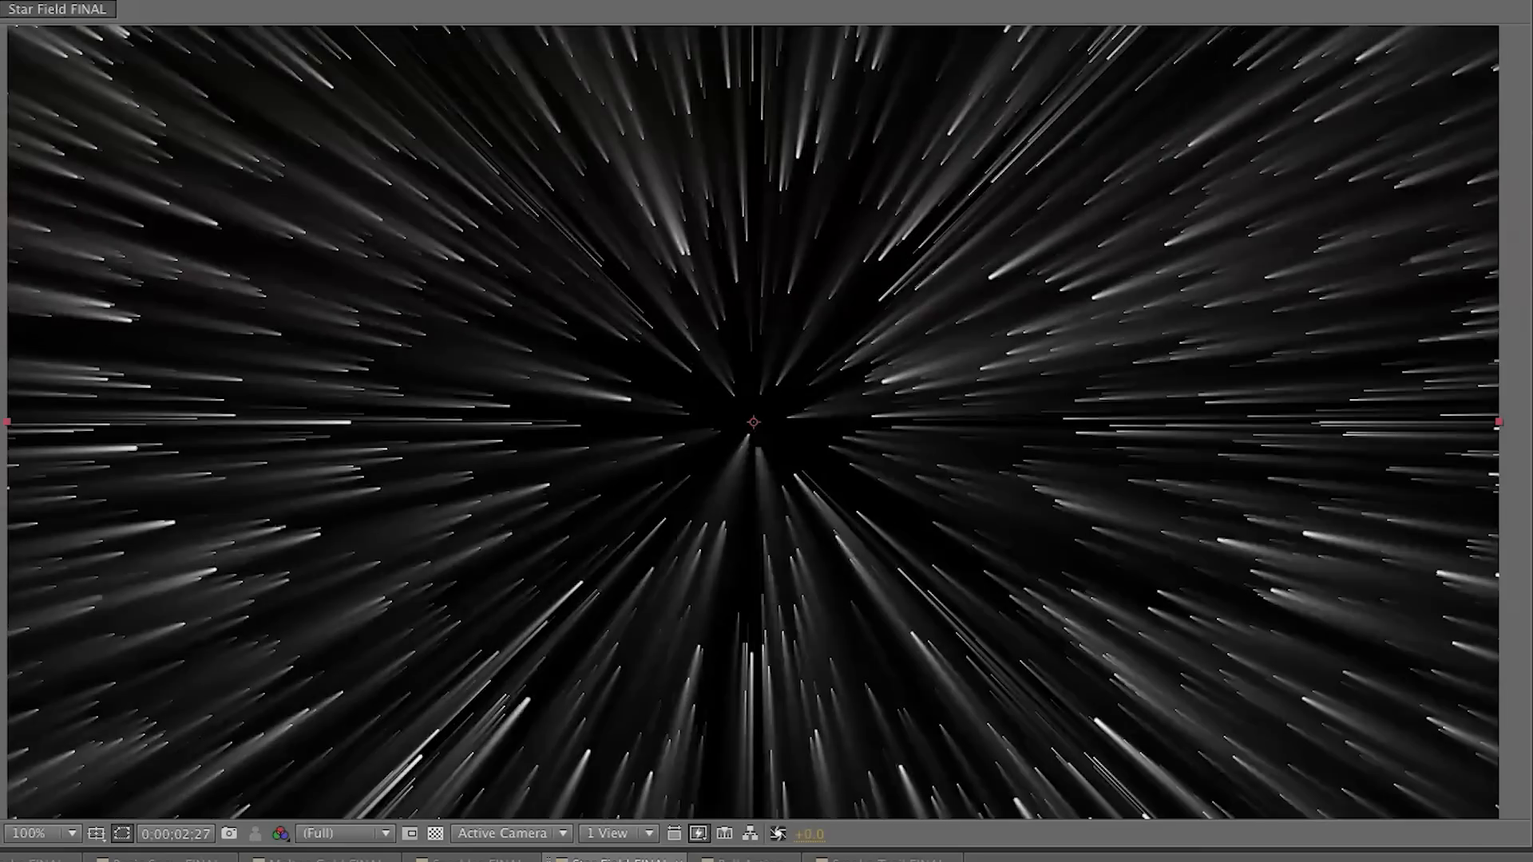
Switch to the Ball Action composition showing the woman's face close-up
click(743, 861)
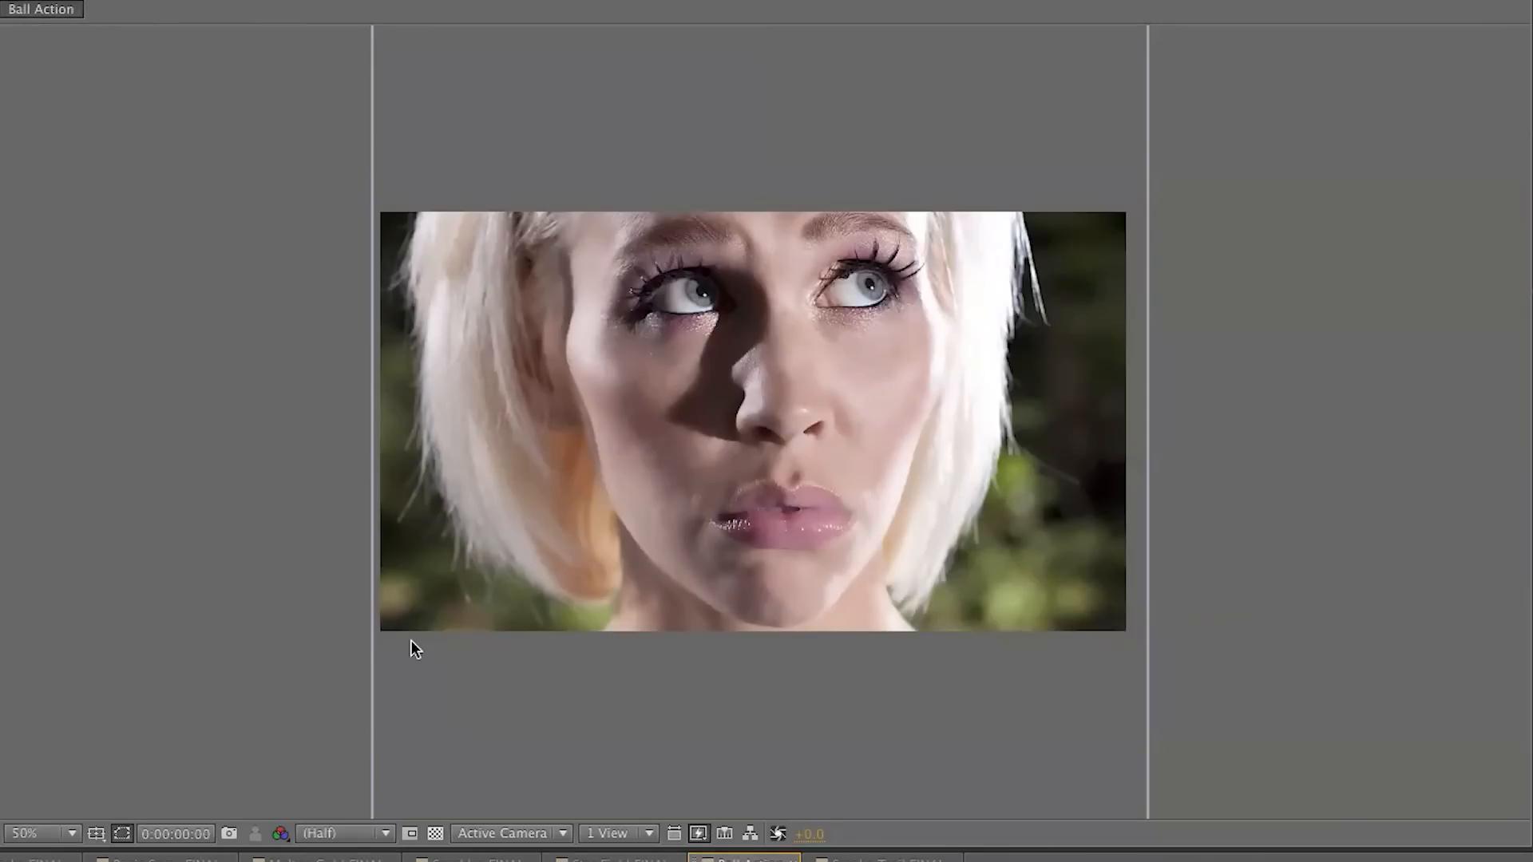
mouse_move(215, 762)
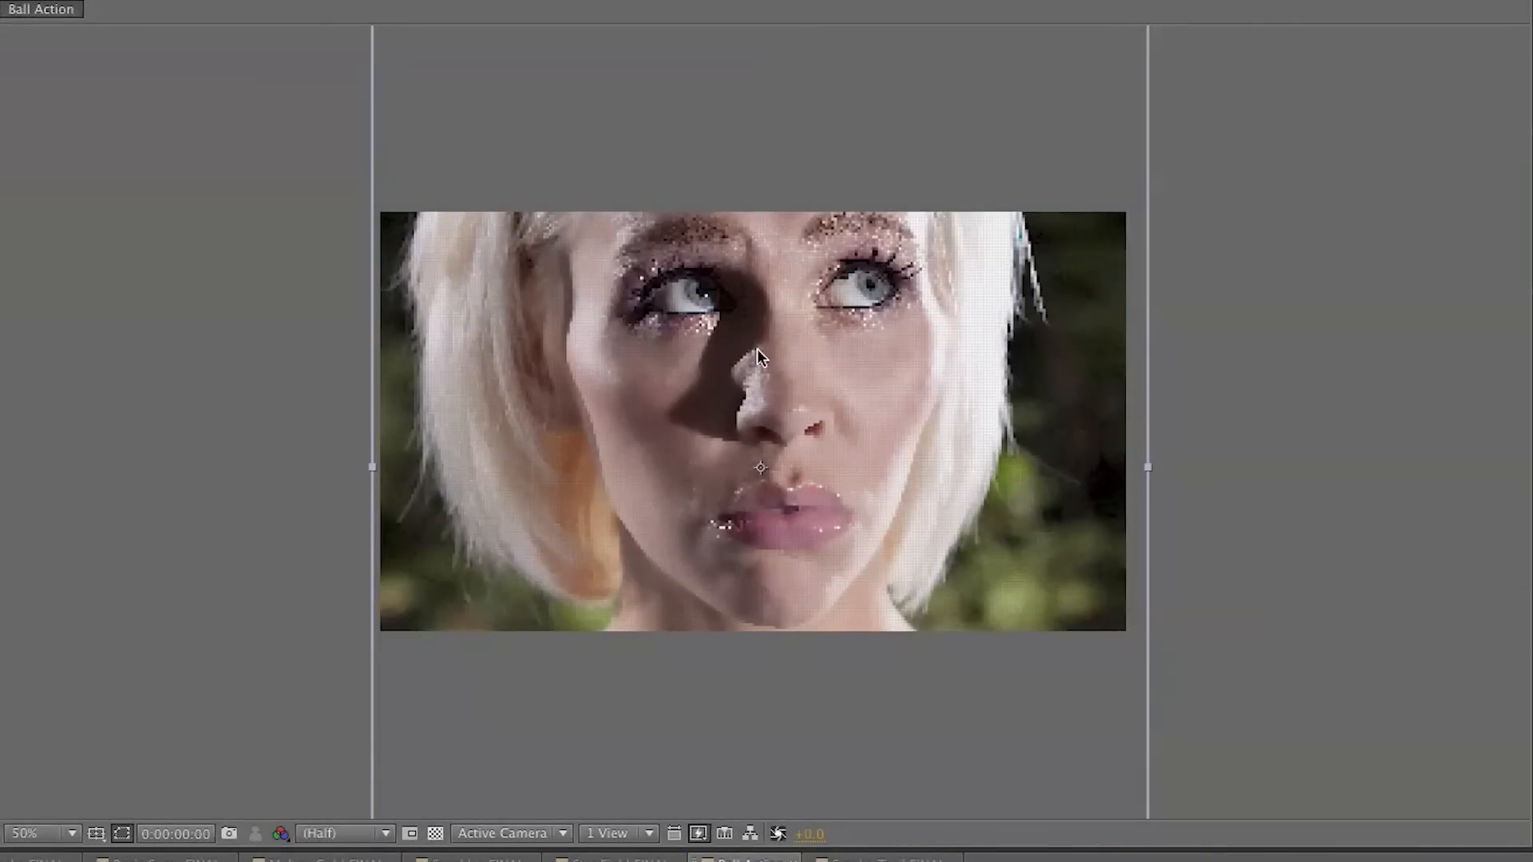
mouse_move(570, 457)
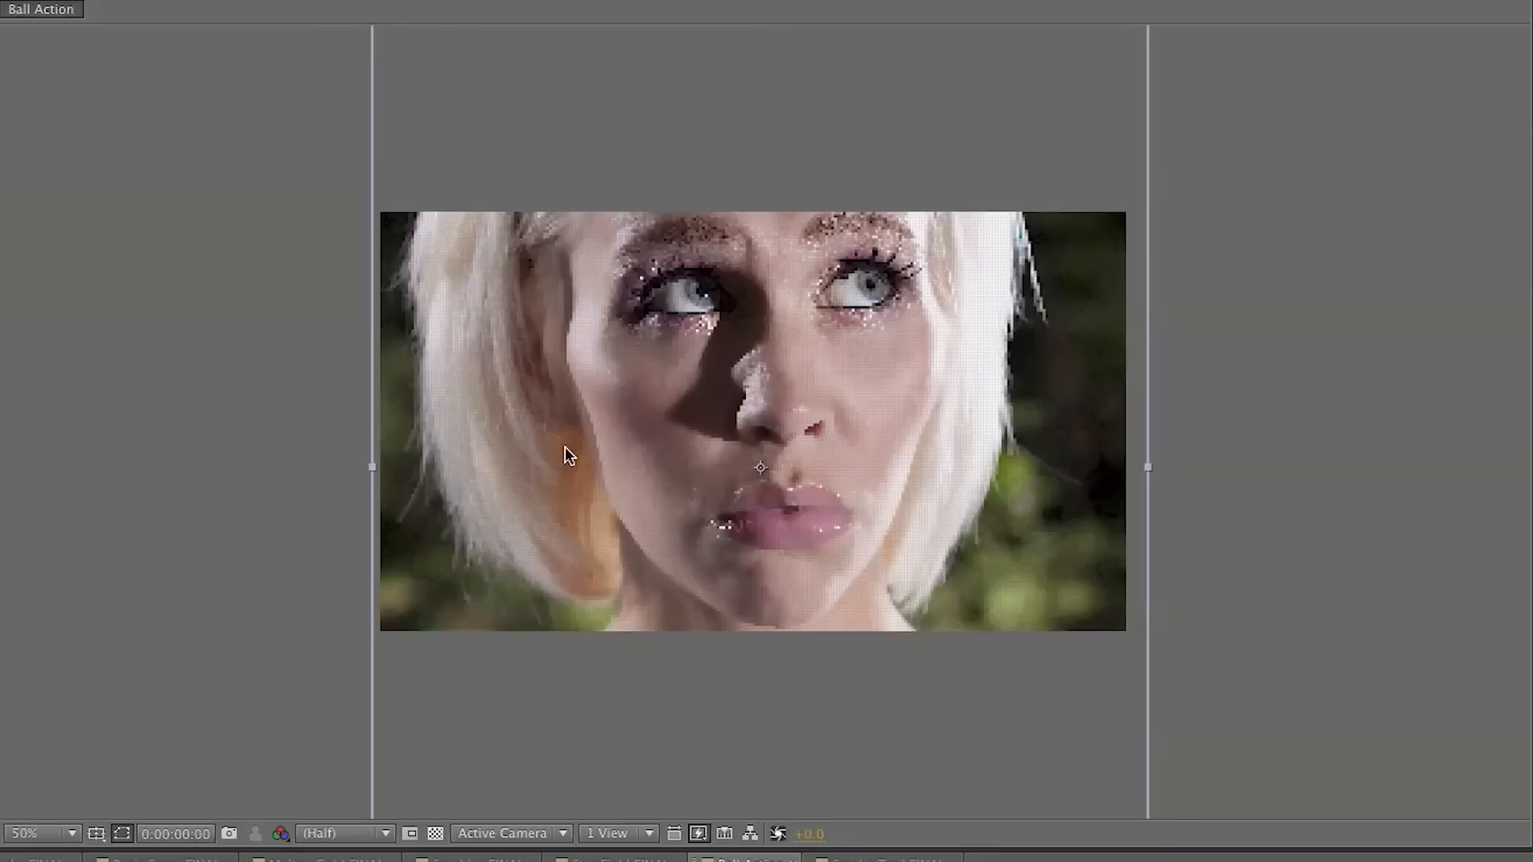
mouse_move(245, 390)
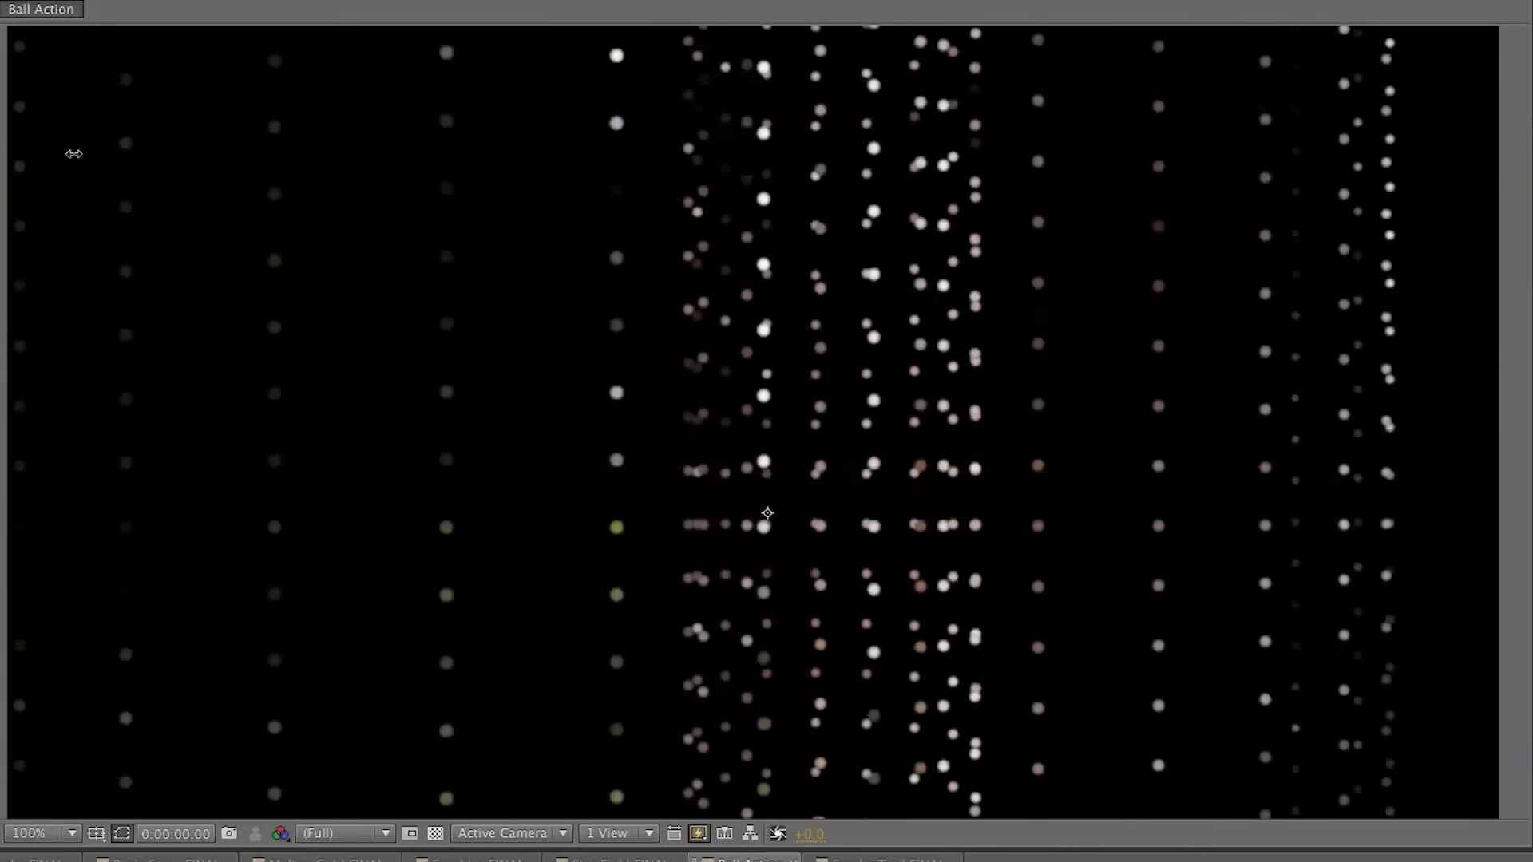
Switch to the Smoke Trail FINAL composition with the flying saucer
click(880, 858)
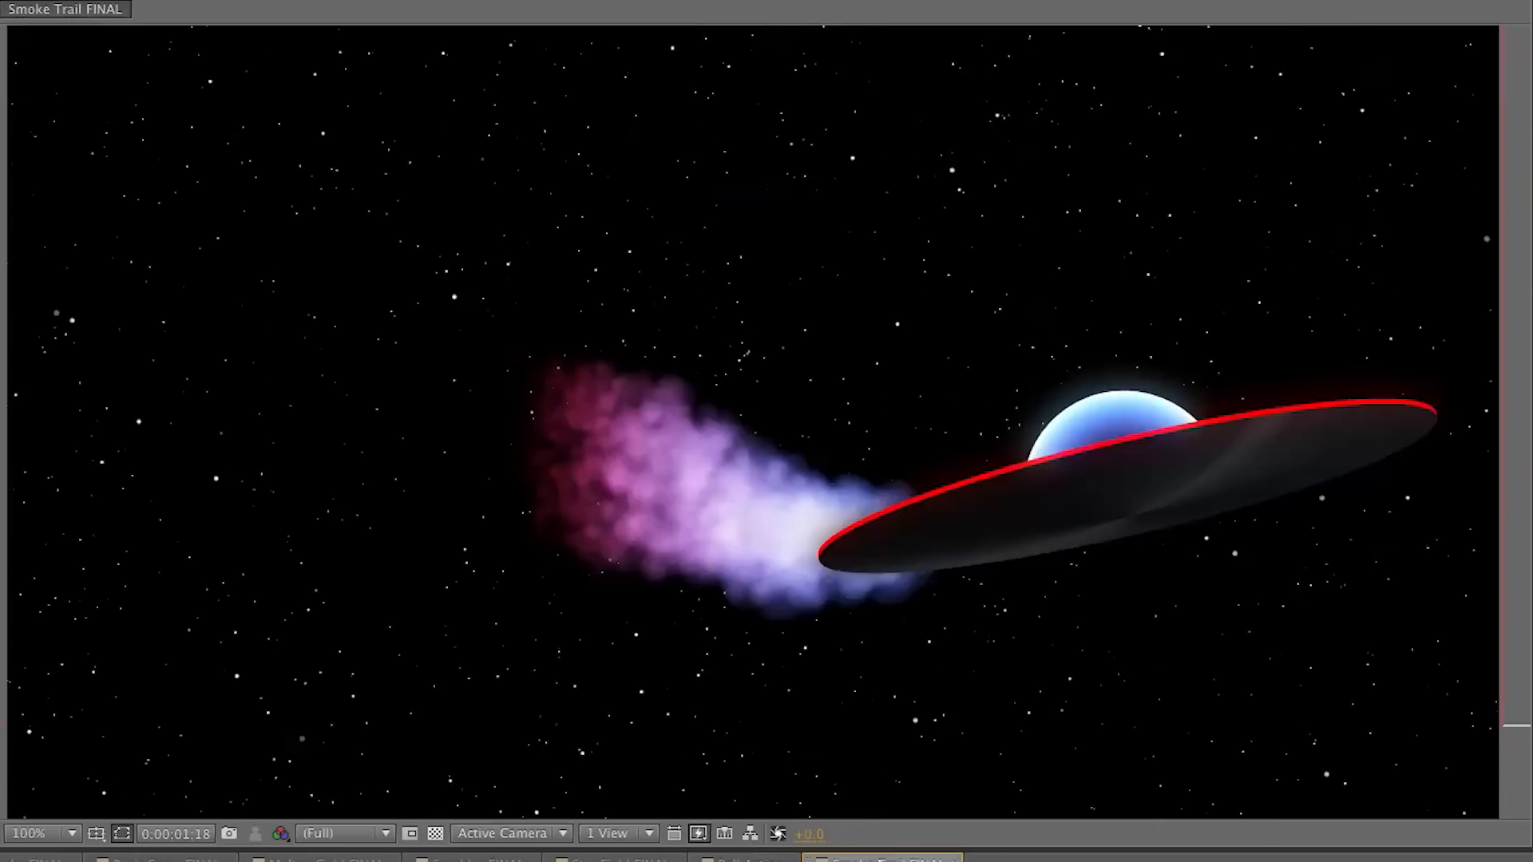